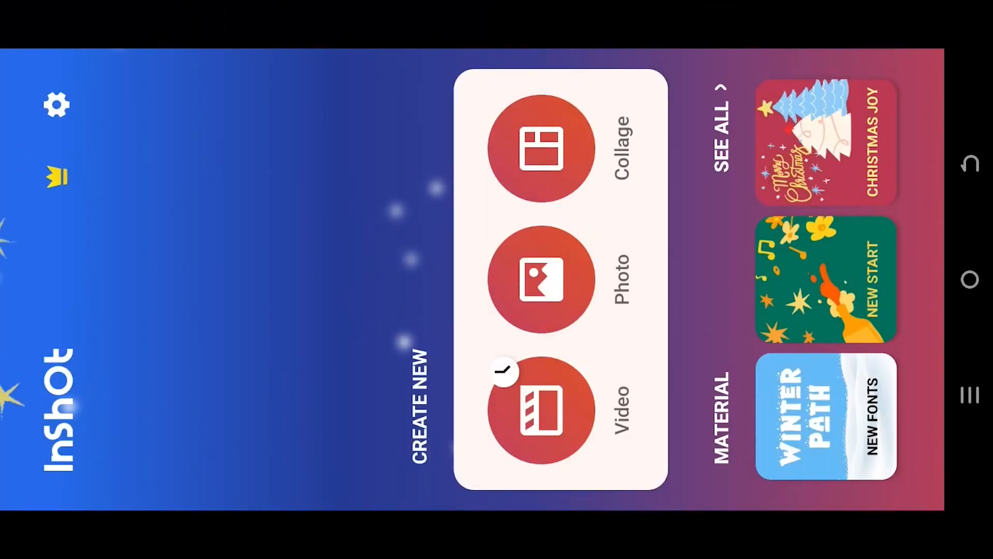
Choose Video under Create New to reach the new-project and drafts list.
click(540, 414)
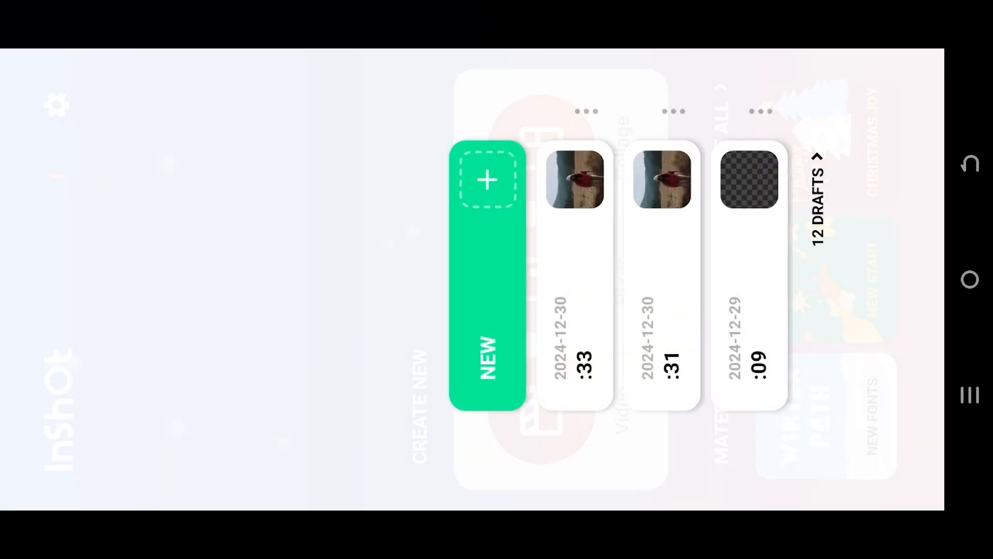
Start a new project and load the birthday clip into the editor.
click(486, 180)
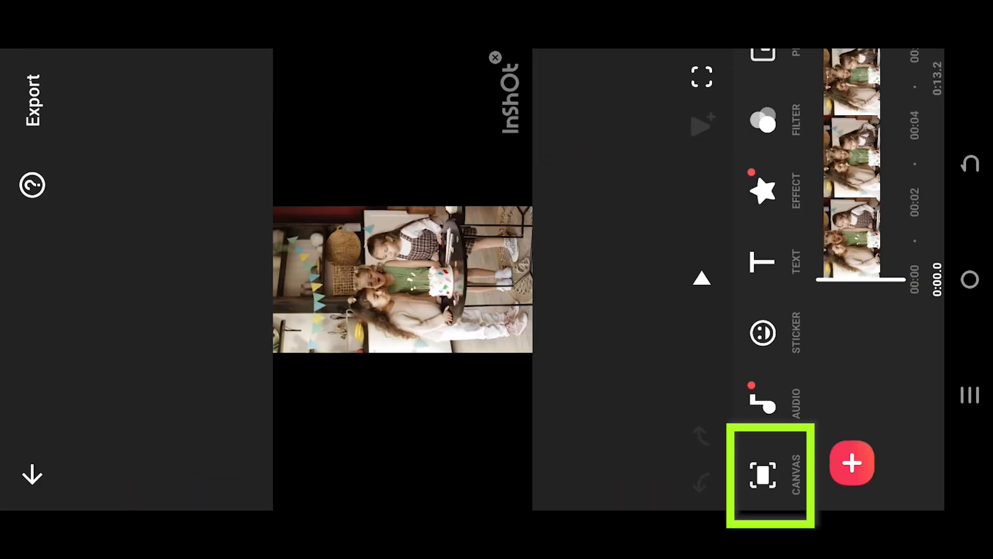
Reshape the canvas aspect ratio so the birthday clip fills the frame.
click(764, 476)
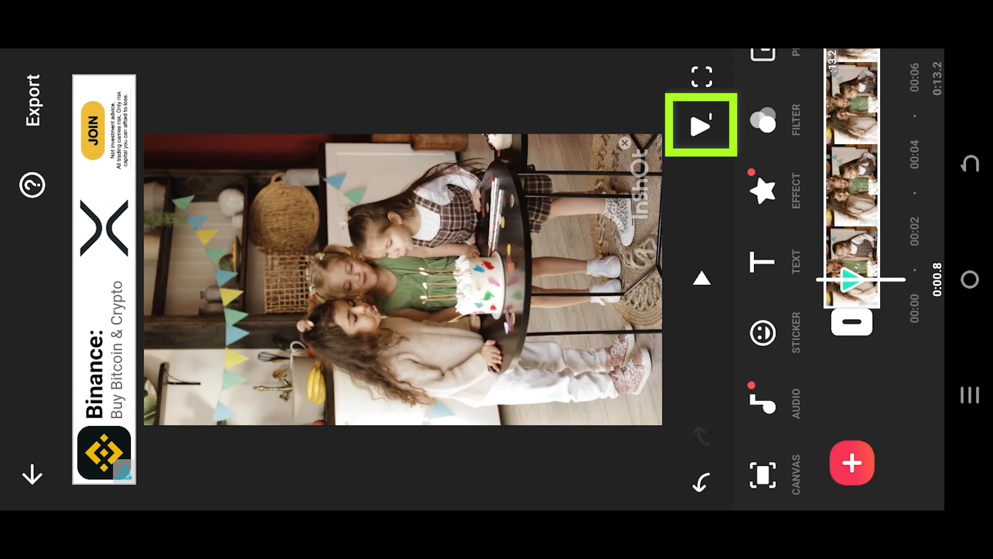
Keyframe the clip's start and a later point zoomed in on the girls and cake.
click(702, 125)
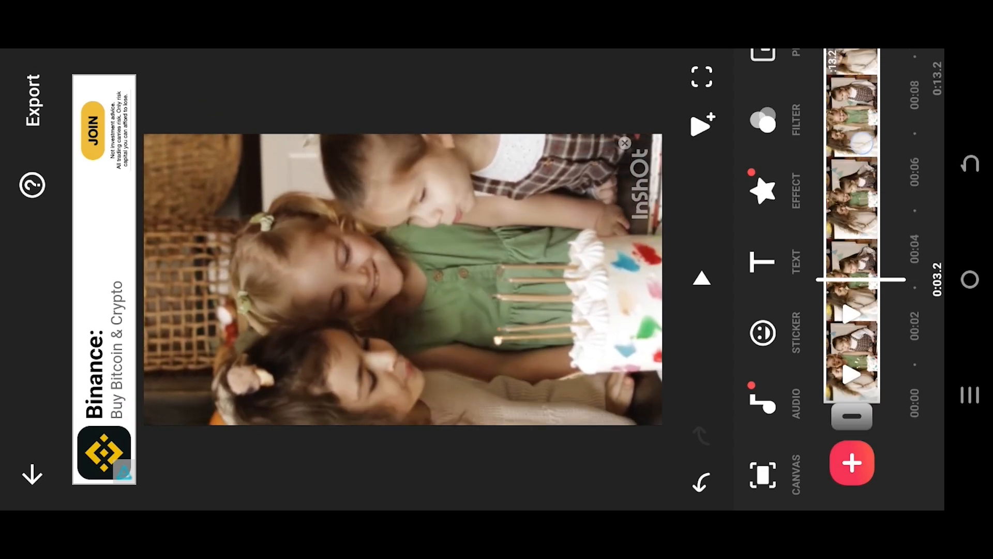
click(701, 125)
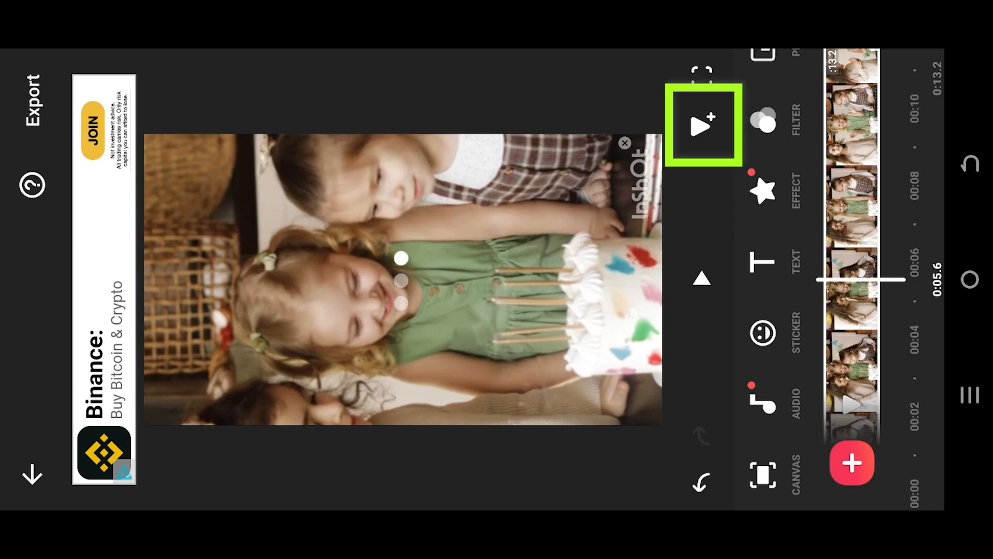